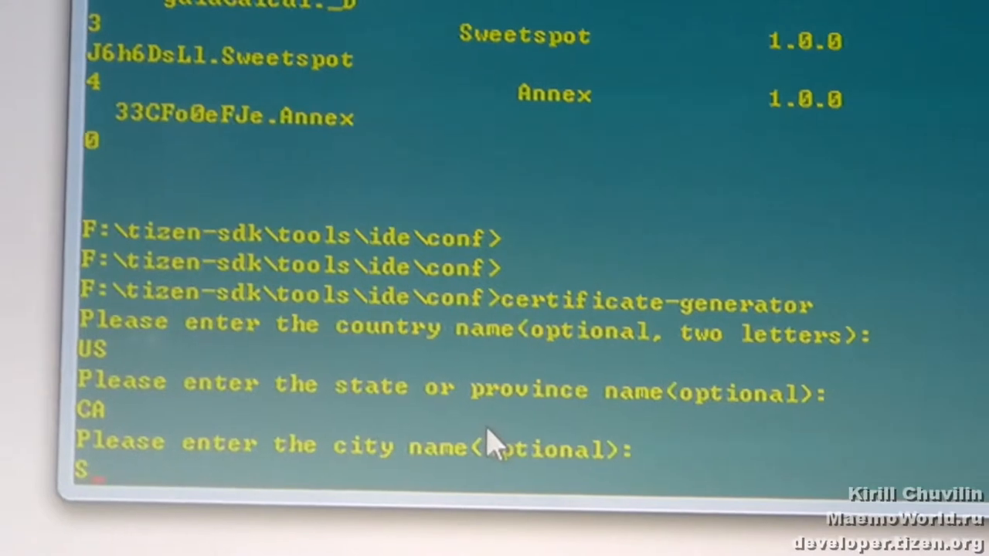
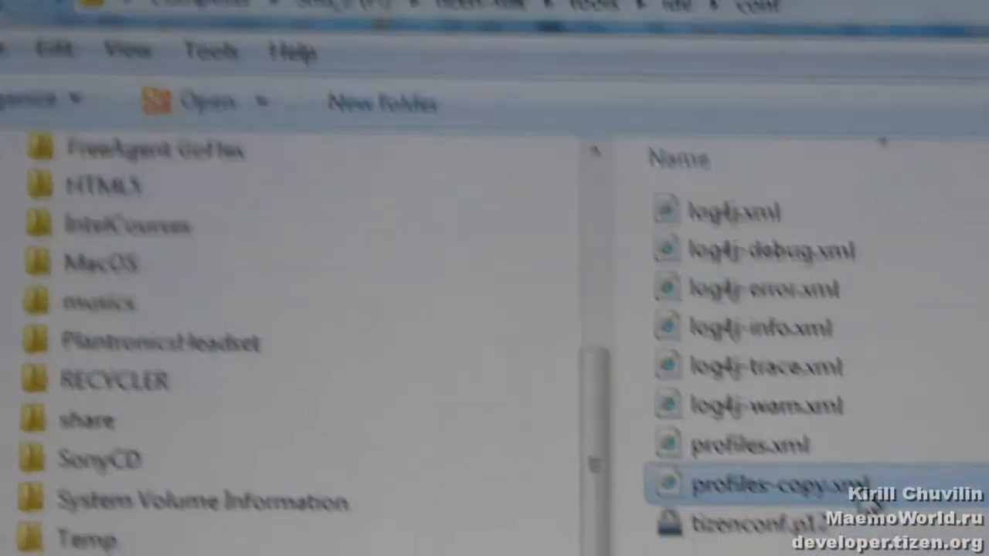
# Copy the ca and key paths from profiles-copy.xml into profiles.xml, pointing at tizenconf.p12, and save.
pyautogui.doubleClick(772, 480)
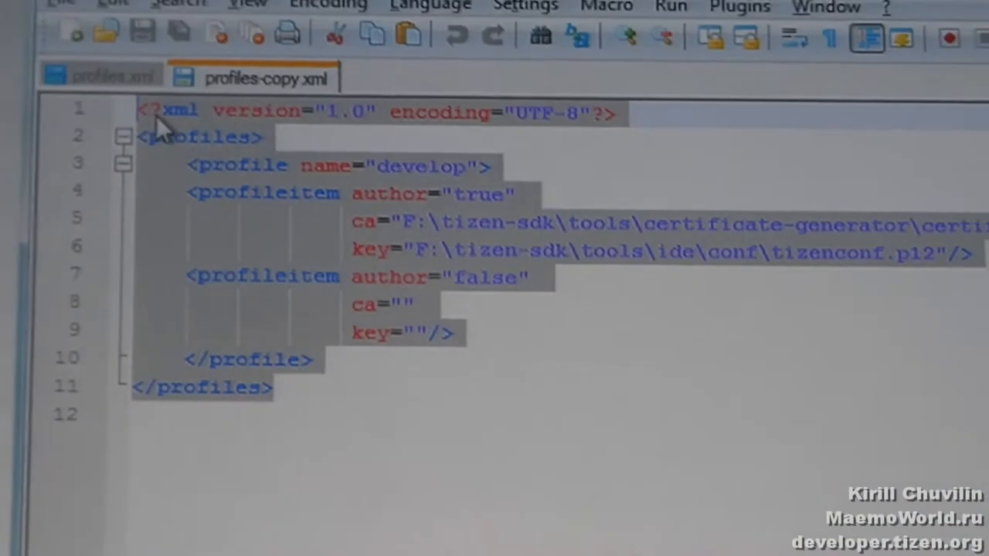
pyautogui.click(100, 75)
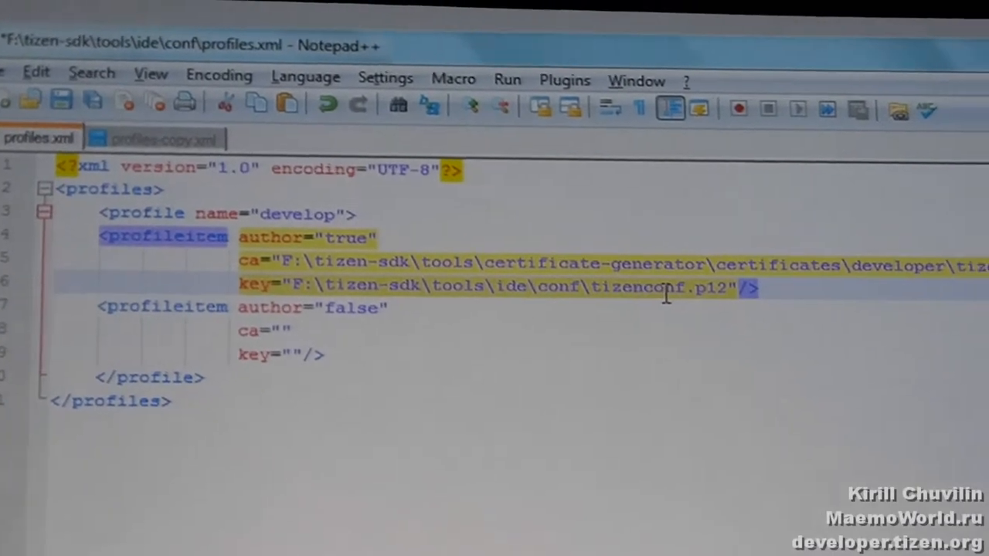
pyautogui.doubleClick(583, 303)
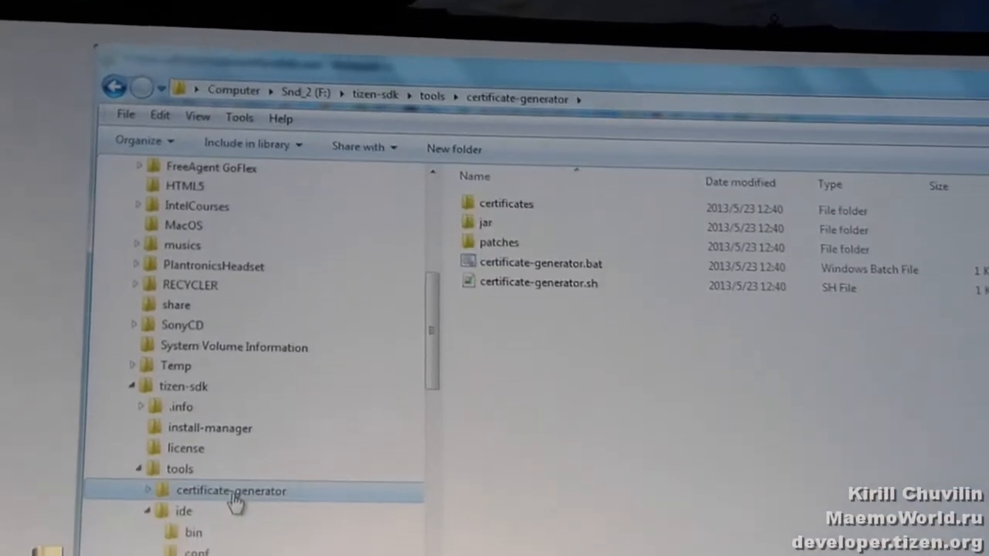
pyautogui.doubleClick(506, 204)
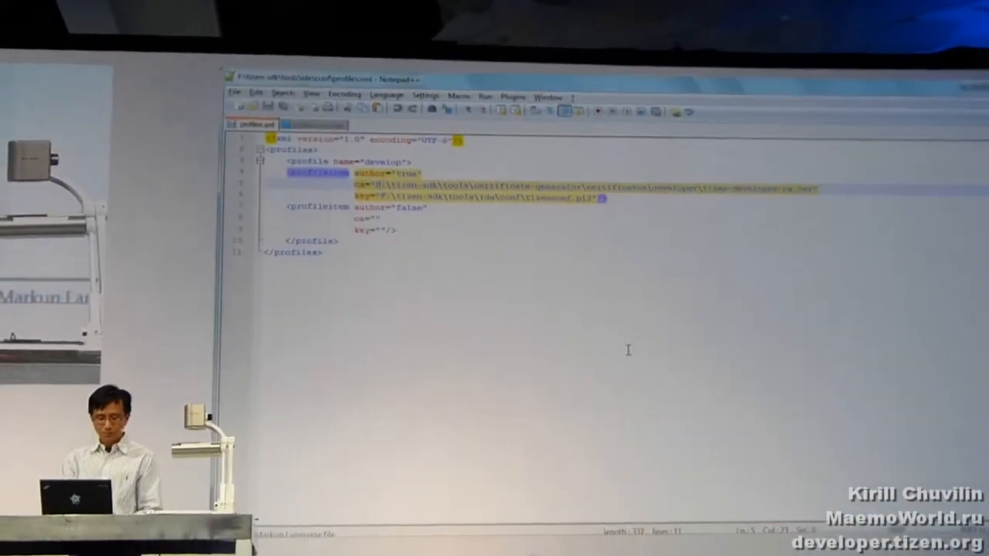
pyautogui.press('alt+tab')
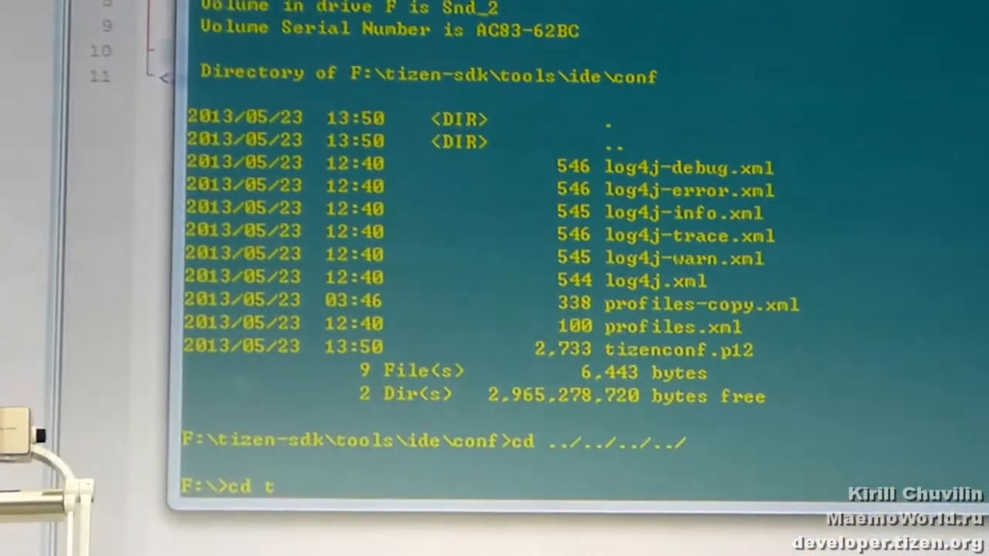
# Move into tizen-workspace and make a new TDC_11 folder.
pyautogui.write('izen-workspace')
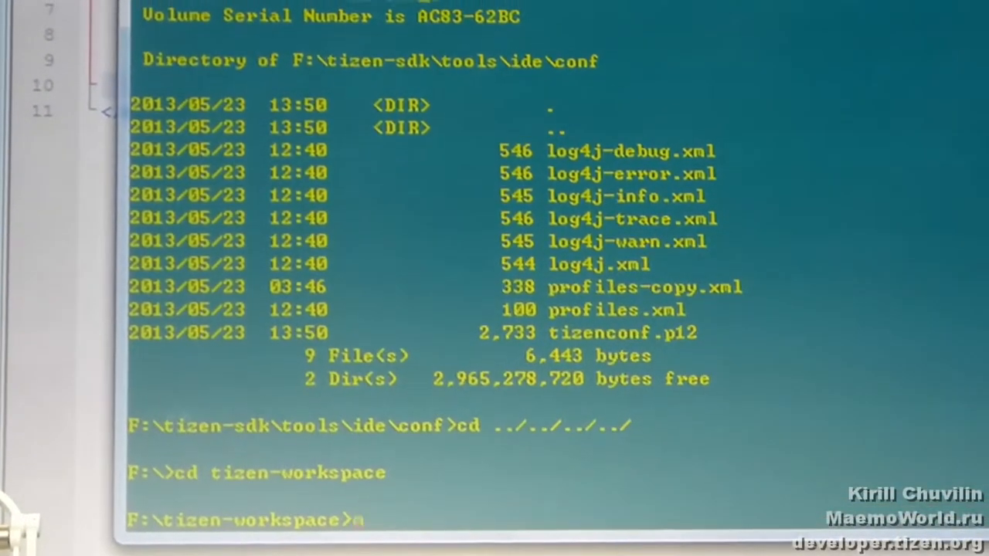
pyautogui.write('mkdir T')
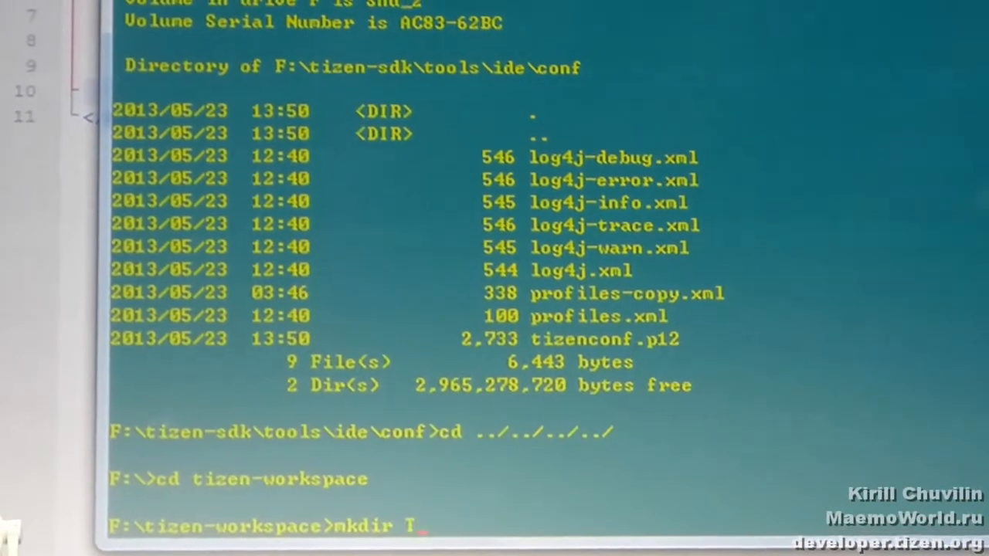
pyautogui.write('DC_11')
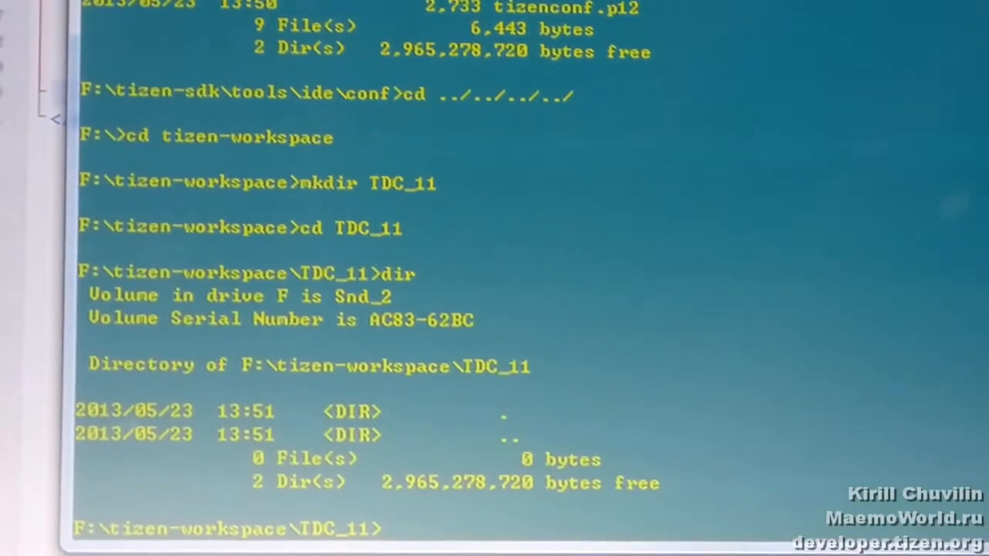
# List the available Tizen web templates with web-template -s tizen.
pyautogui.write('web-temp')
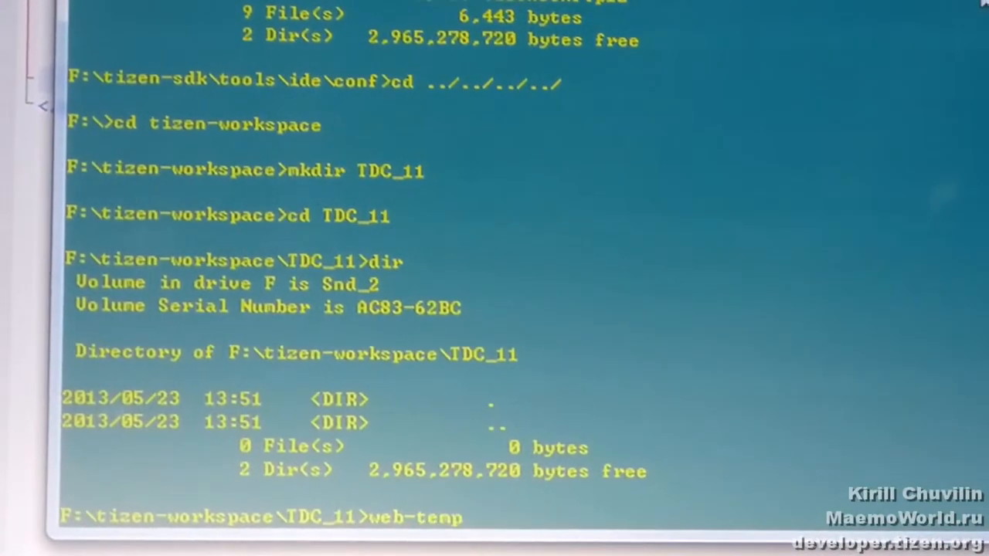
pyautogui.write('late -s')
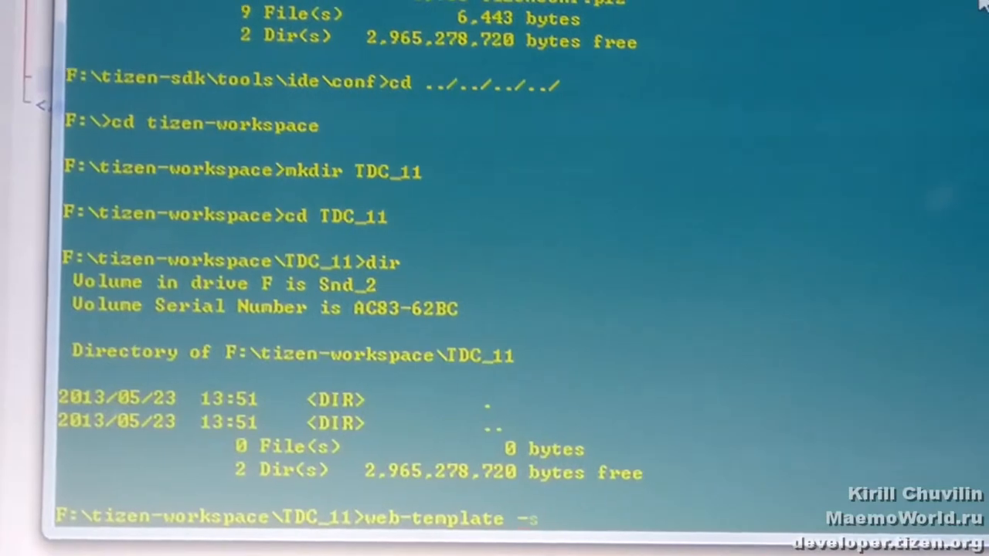
pyautogui.write('tizen')
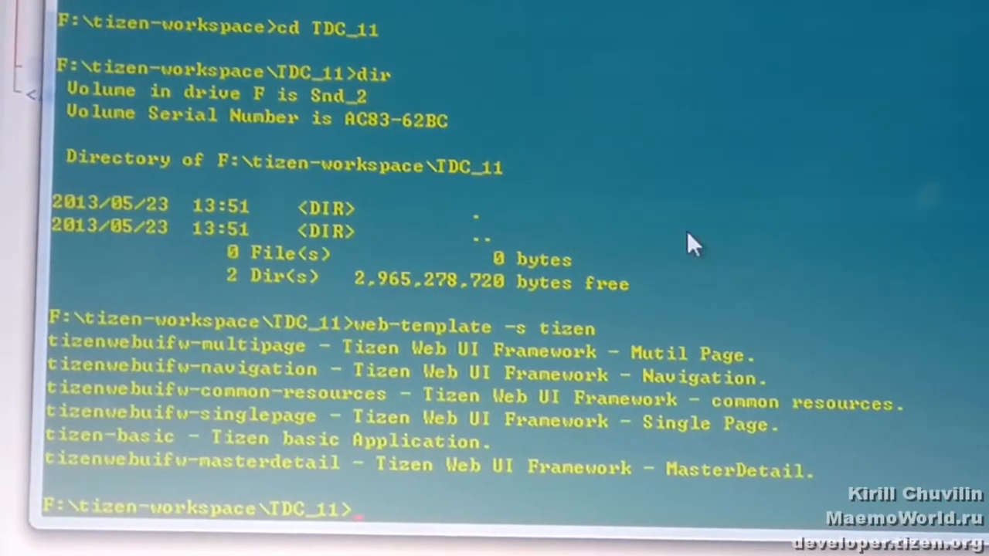
# Run web-template tizenwebuifw-multipage to generate the multi-page project in TDC_11.
pyautogui.write('web-te')
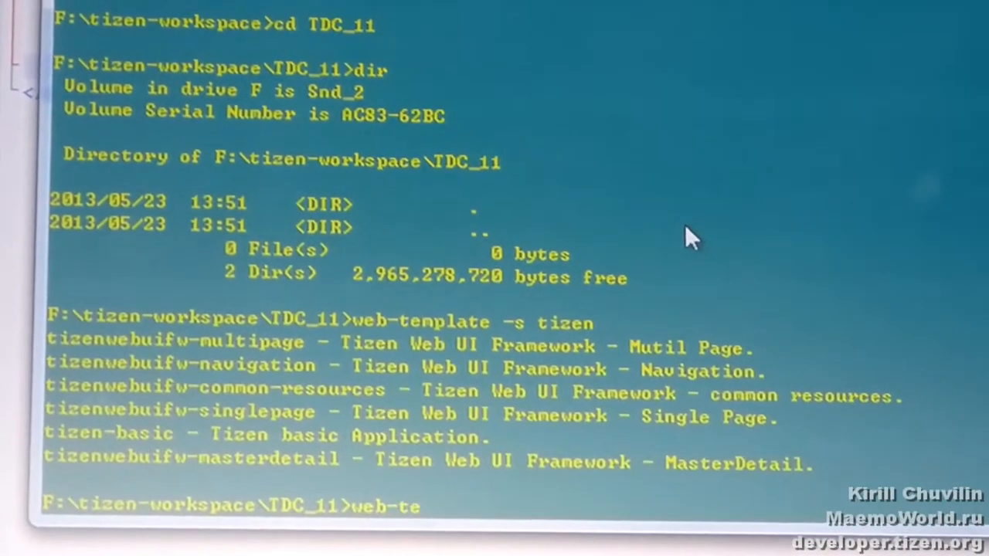
pyautogui.write('mplate')
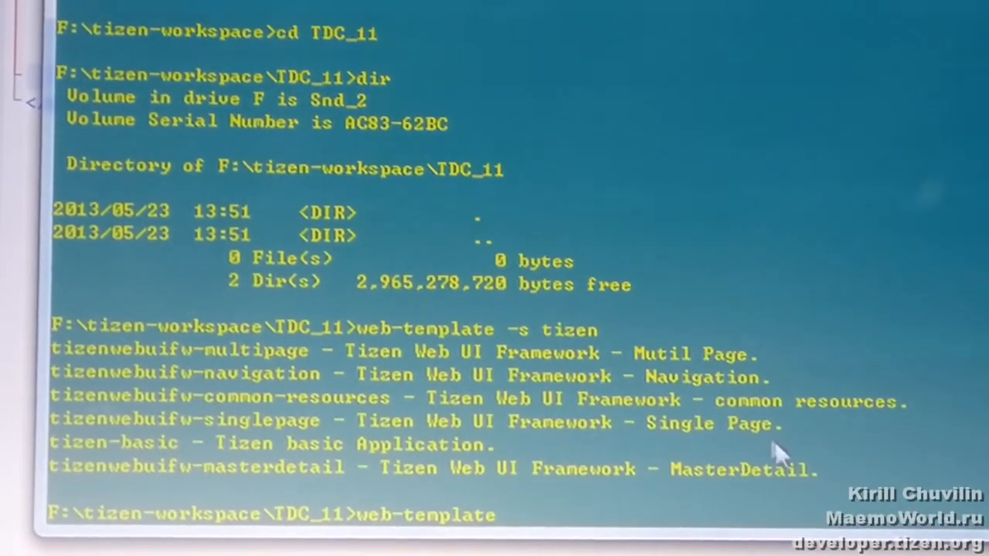
pyautogui.write('tizenwebuifw-multipage')
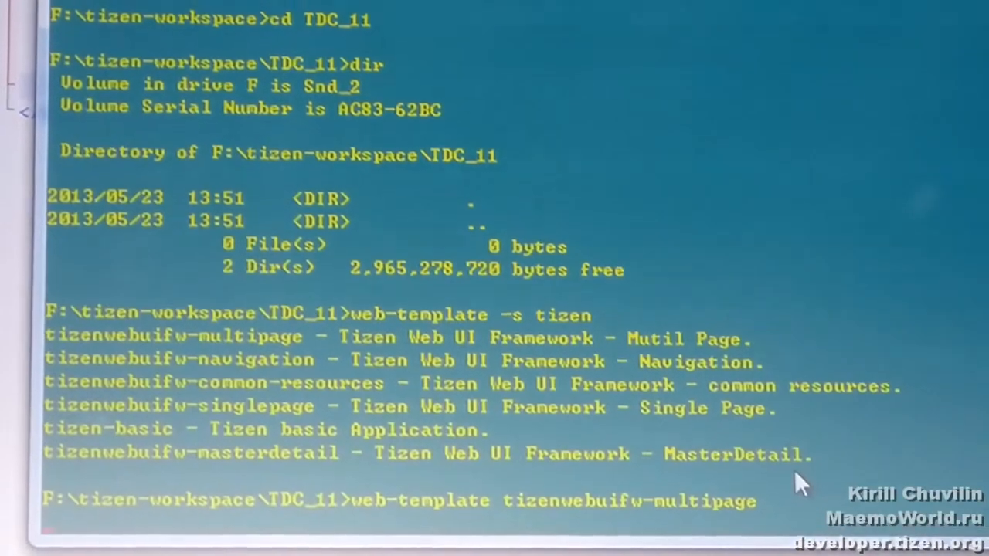
pyautogui.press('Return')
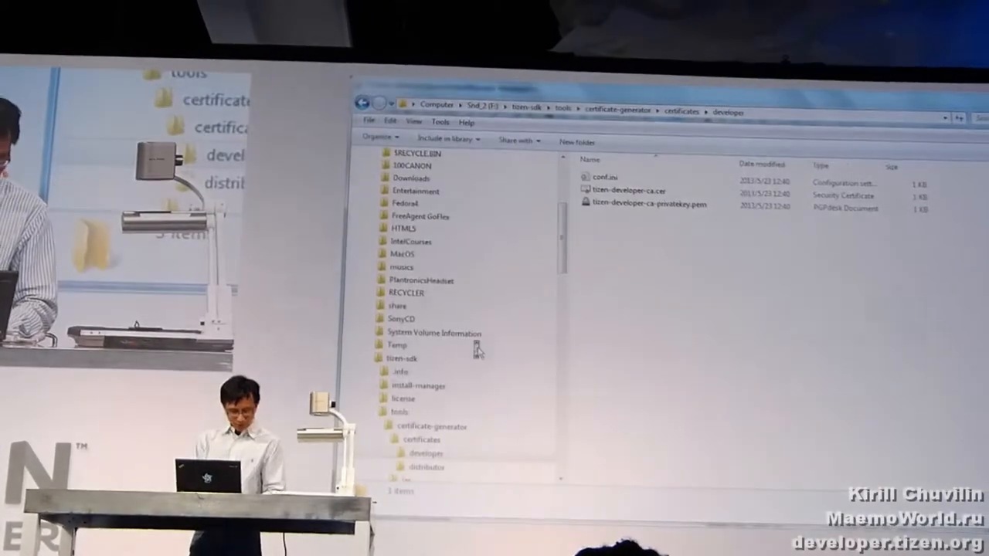
# Browse to tizen-workspace > TDC_11 and run index.html in the Web Simulator.
pyautogui.scroll(-3)
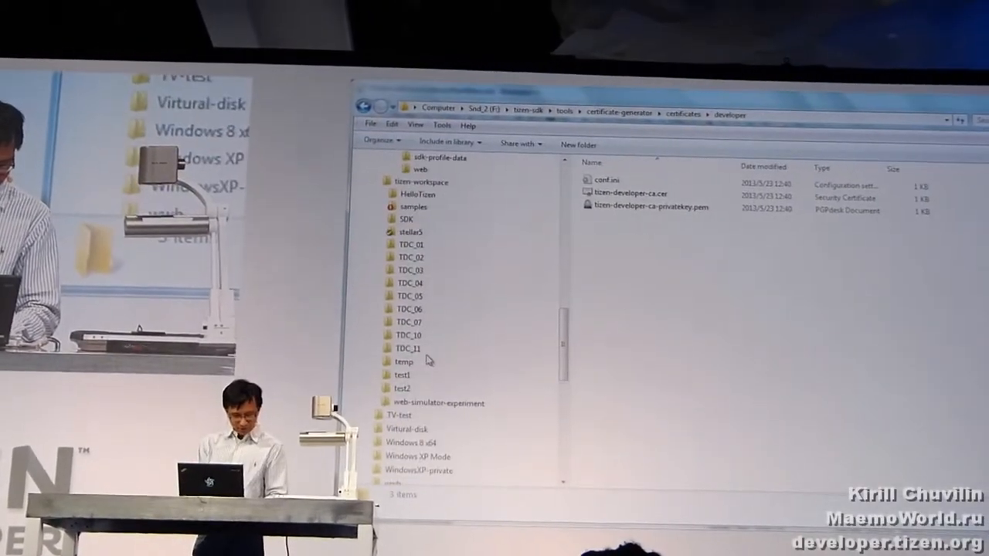
pyautogui.click(410, 348)
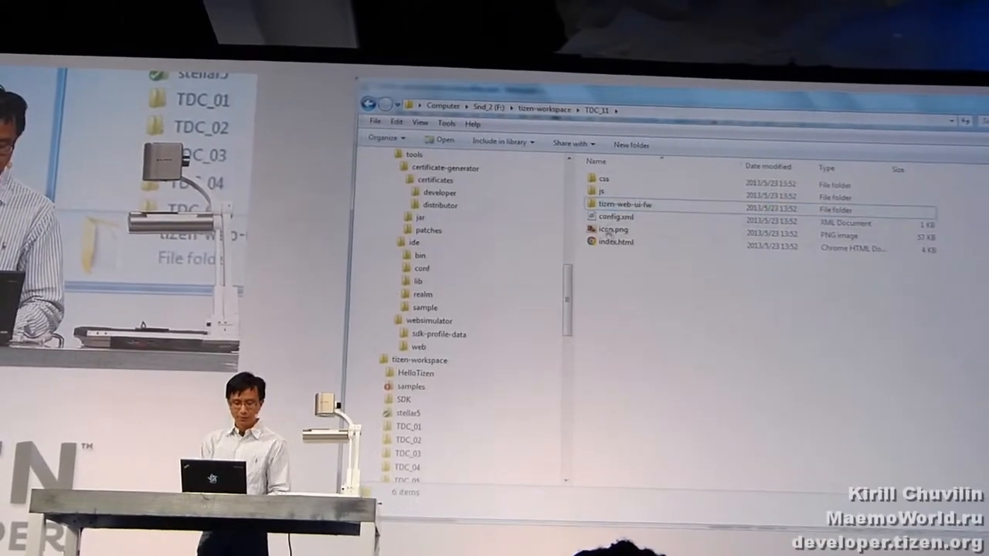
pyautogui.click(616, 218)
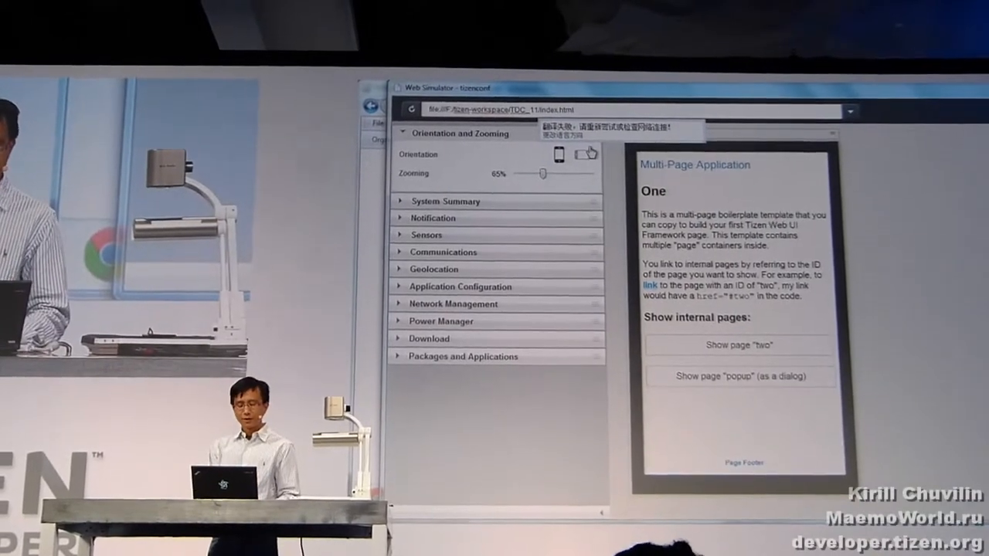
pyautogui.click(738, 345)
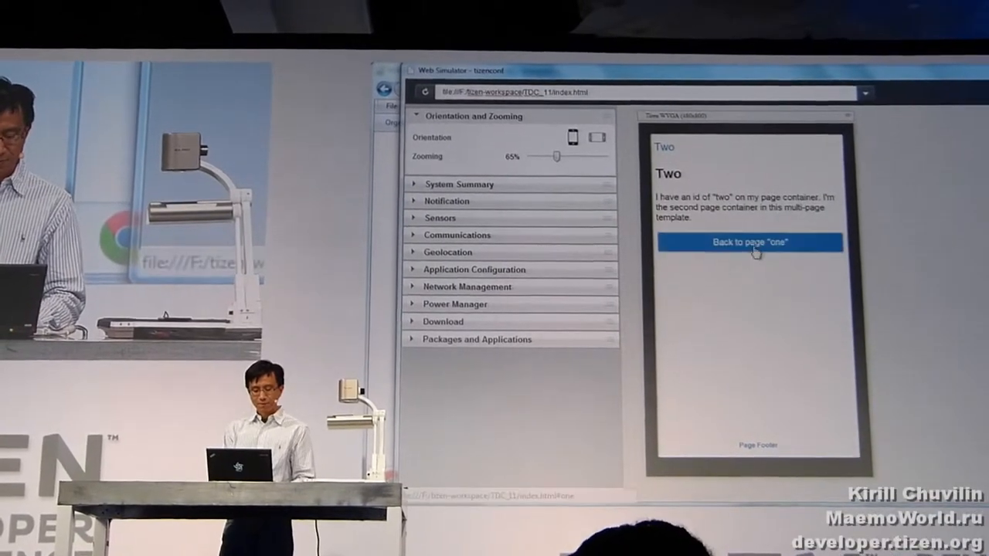
pyautogui.click(749, 242)
pyautogui.write('web')
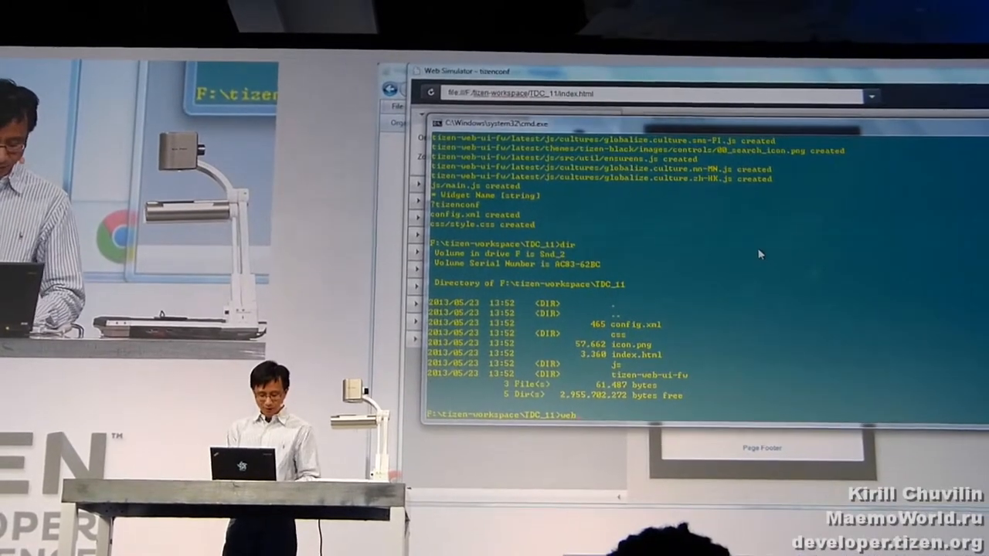
# Look up the develop profile name in profiles.xml.
pyautogui.press('alt+tab')
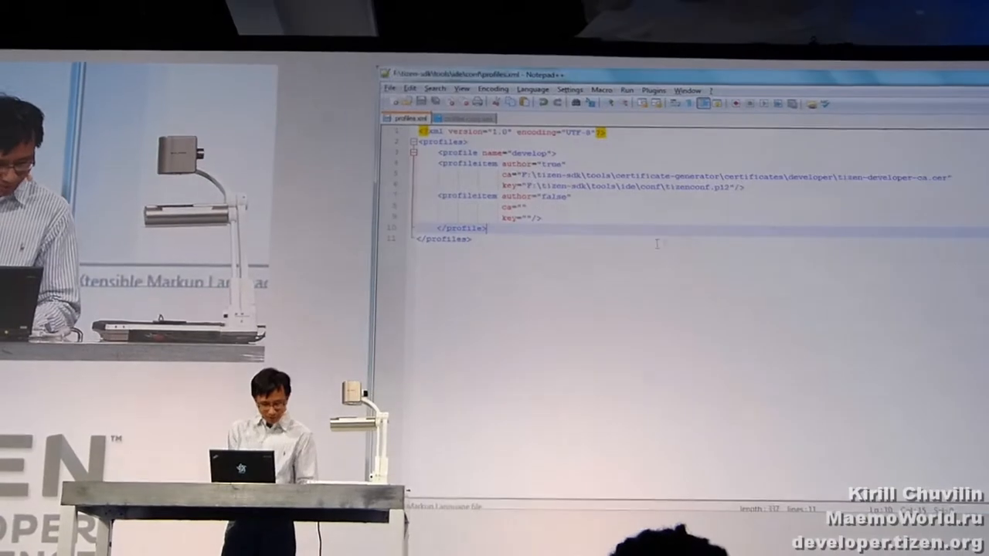
pyautogui.moveTo(436, 195); pyautogui.dragTo(536, 217)
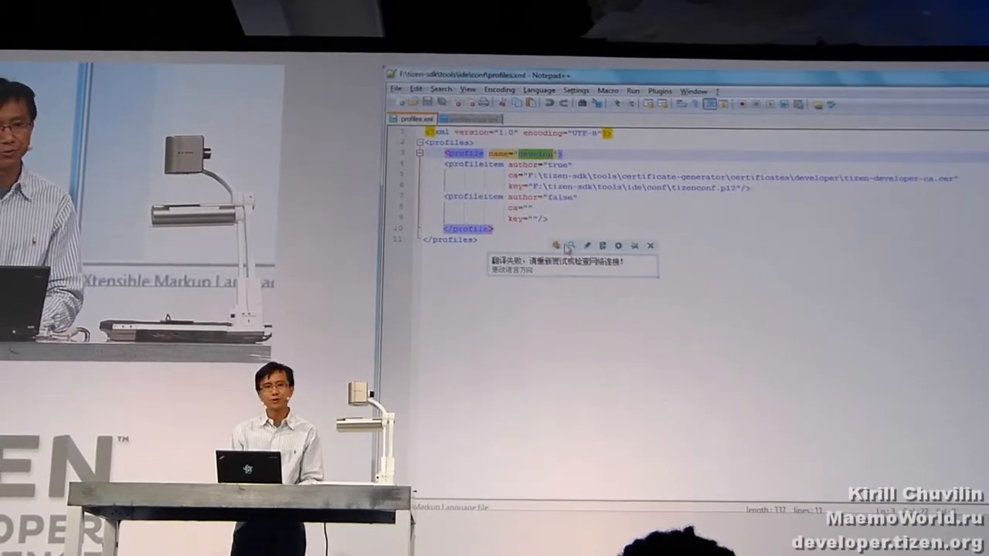
pyautogui.press('alt+tab')
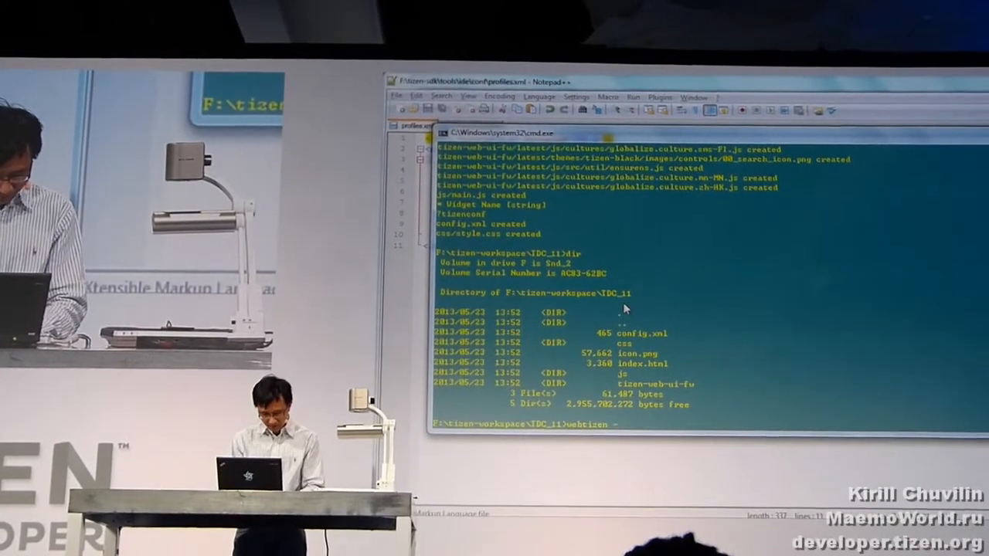
# Run webtizen -s -p develop and answer y to its prompt.
pyautogui.write('s -p')
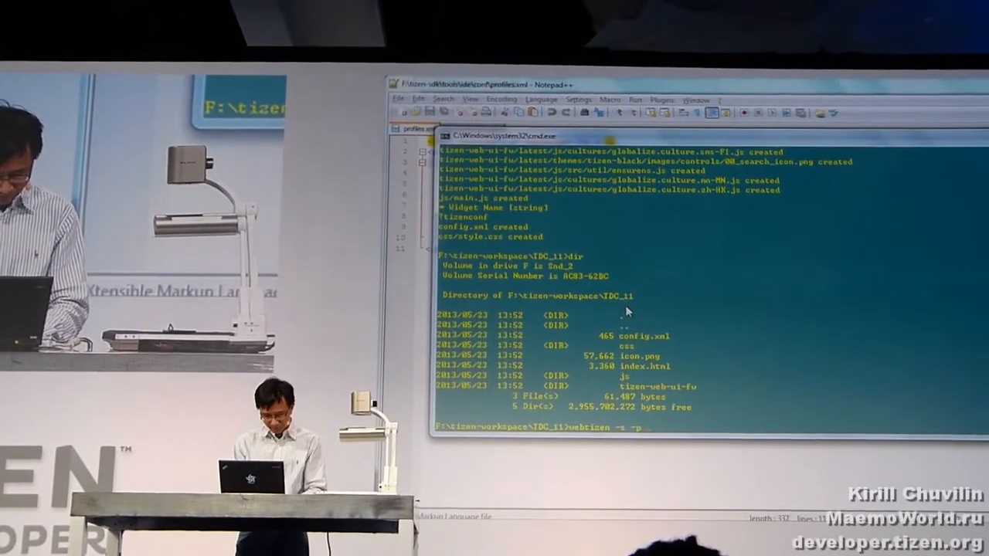
pyautogui.write('develop')
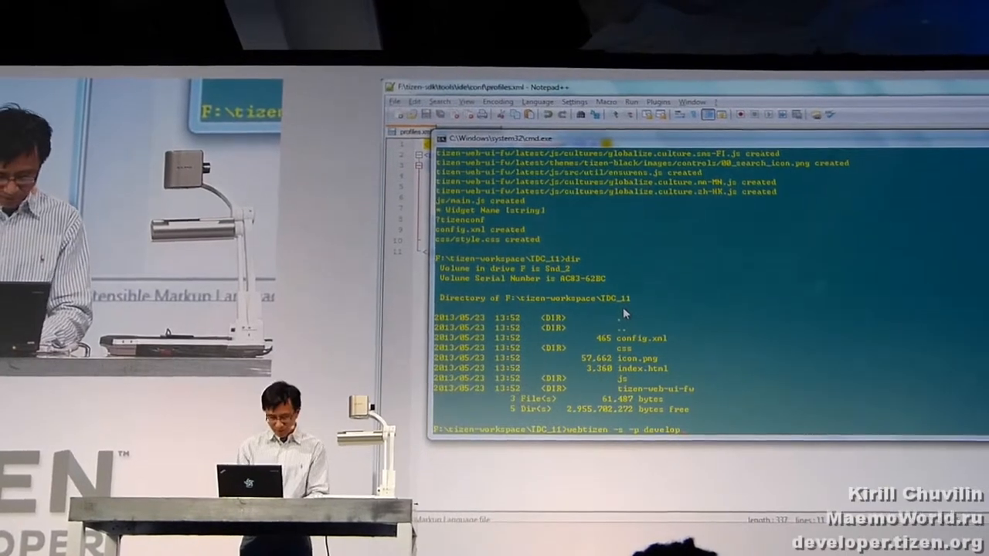
pyautogui.press('Return')
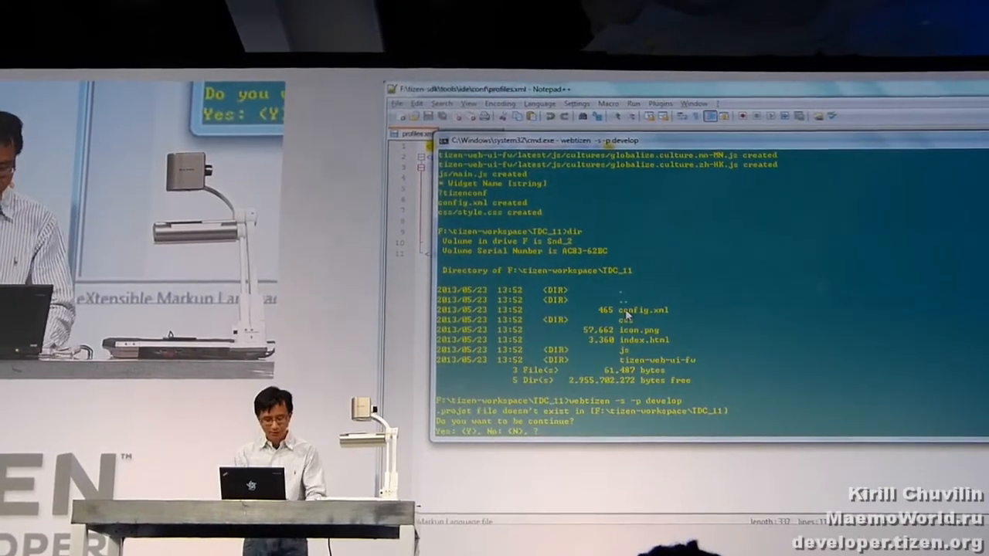
pyautogui.write('y')
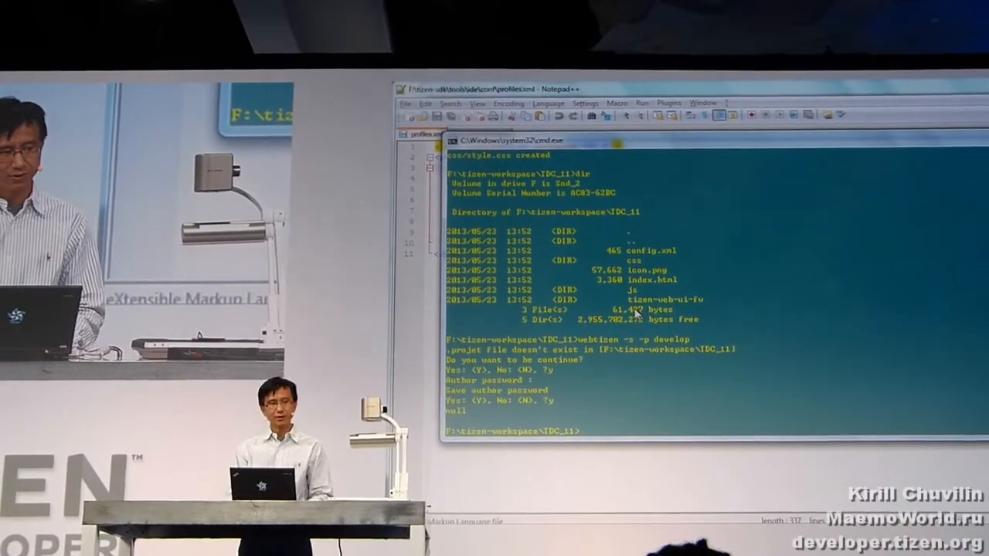
pyautogui.press('alt+tab')
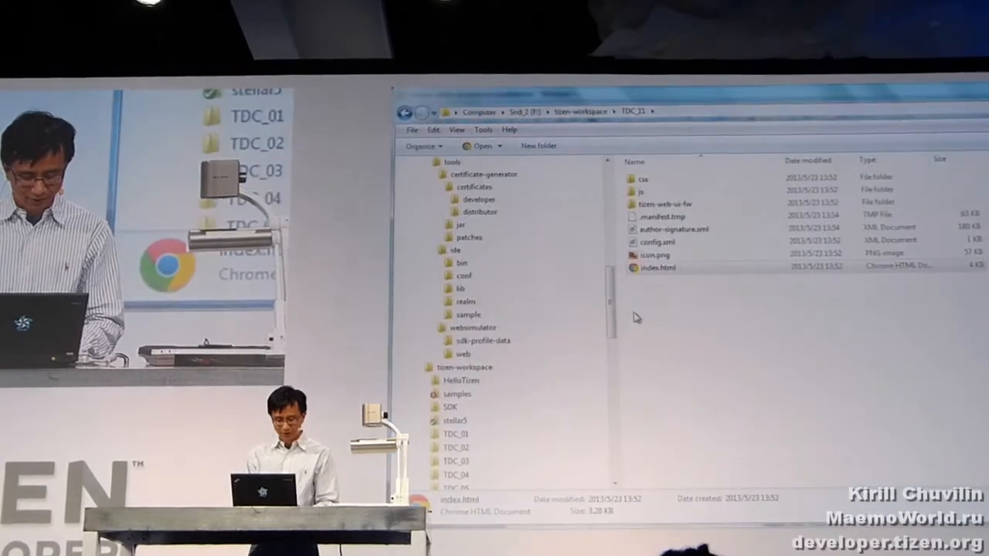
# Edit author-signature.xml in Notepad++, scroll its SHA-256 digests, then return to profiles.xml.
pyautogui.click(672, 229)
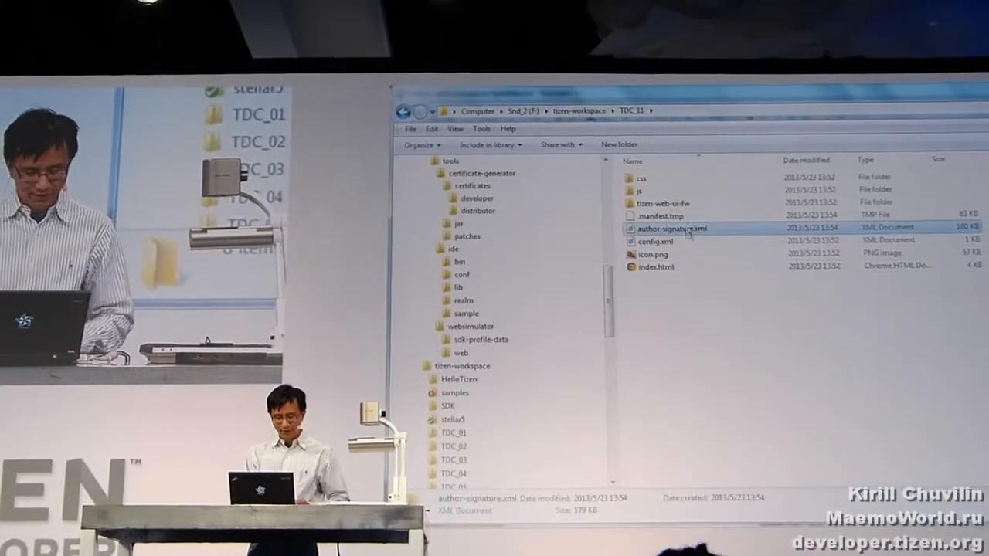
pyautogui.rightClick(673, 229)
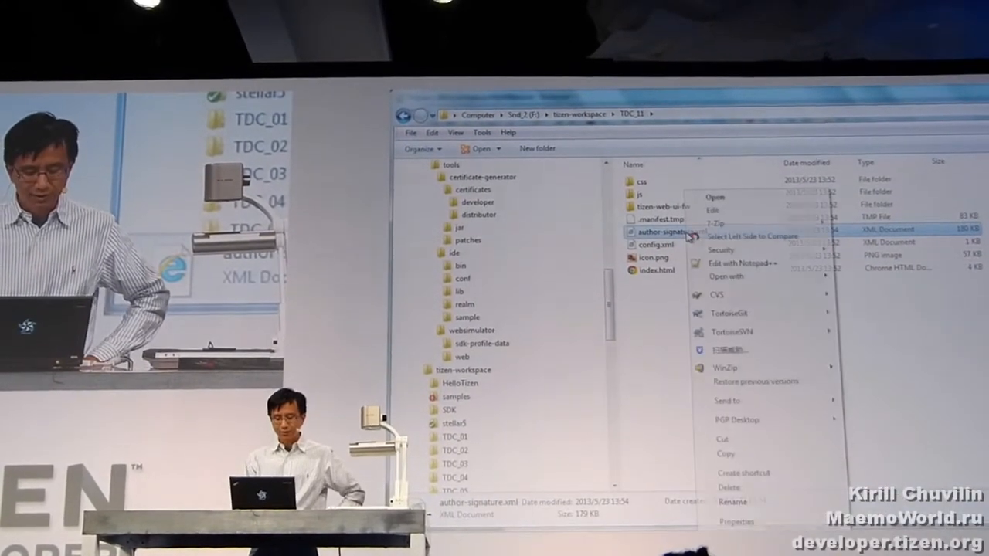
pyautogui.click(743, 264)
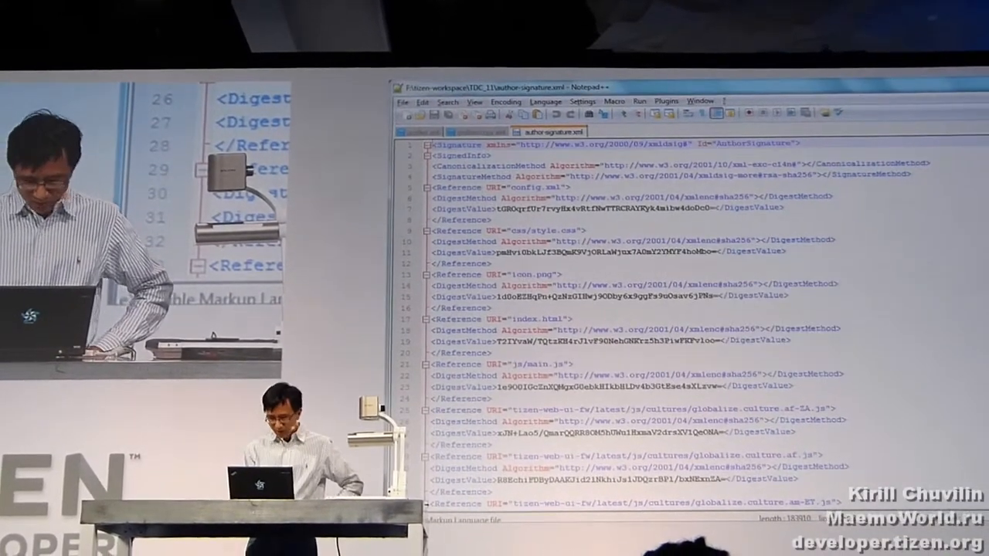
pyautogui.scroll(-3)
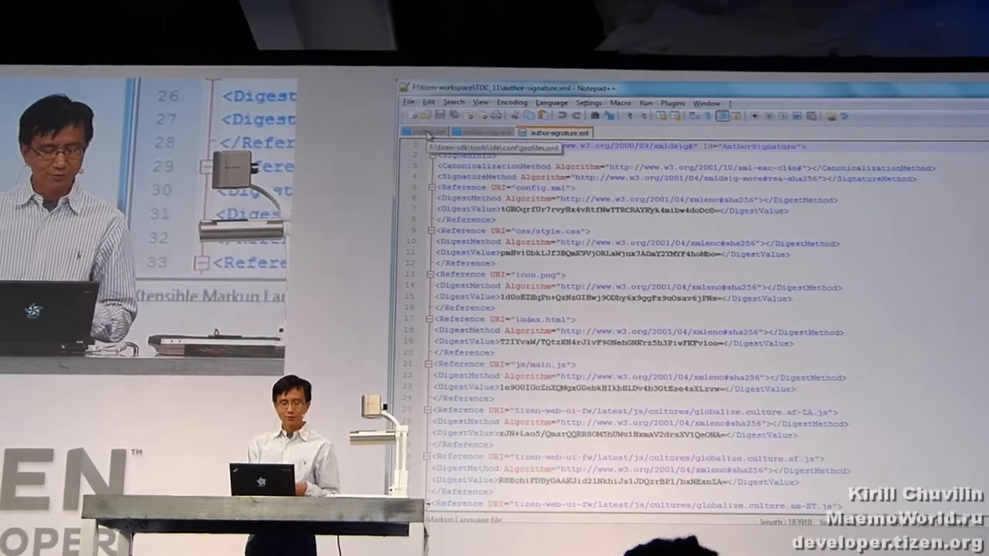
pyautogui.click(429, 131)
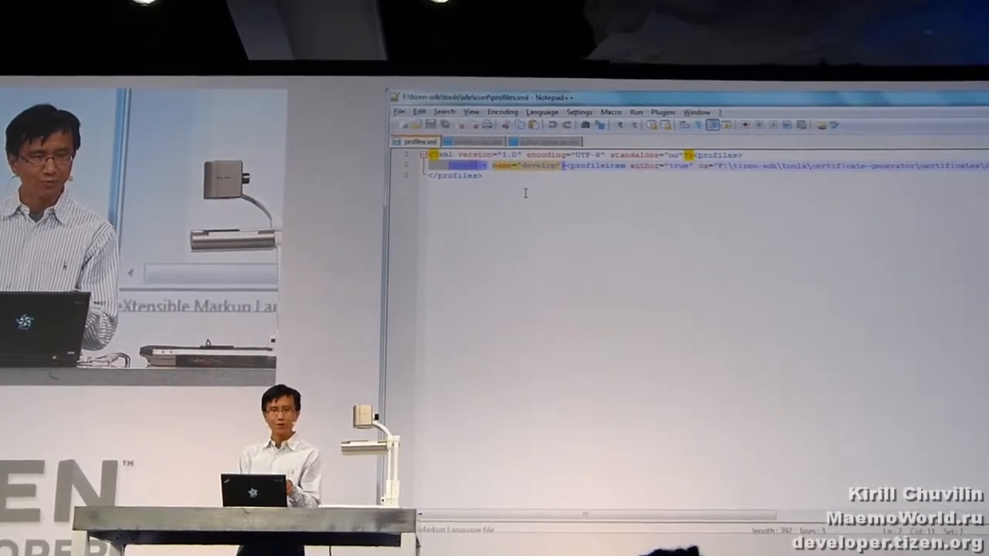